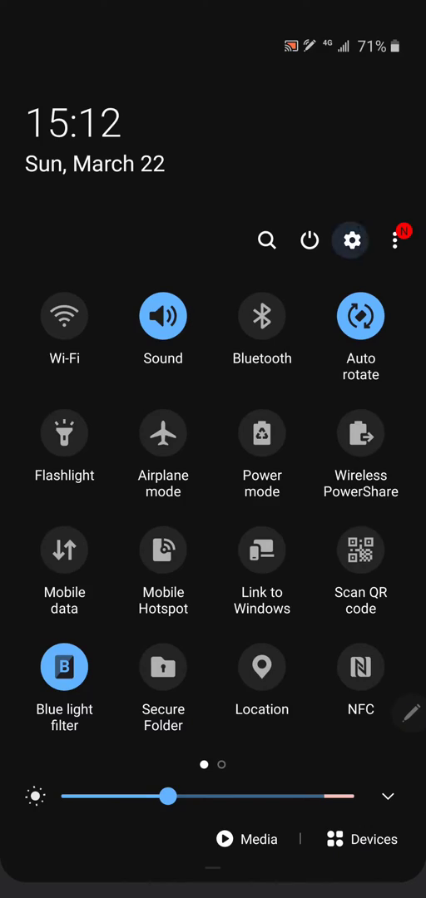
Search the phone's Settings for "cast" to reach the Connections page.
{"action": "left_click", "coordinate": [266, 239]}
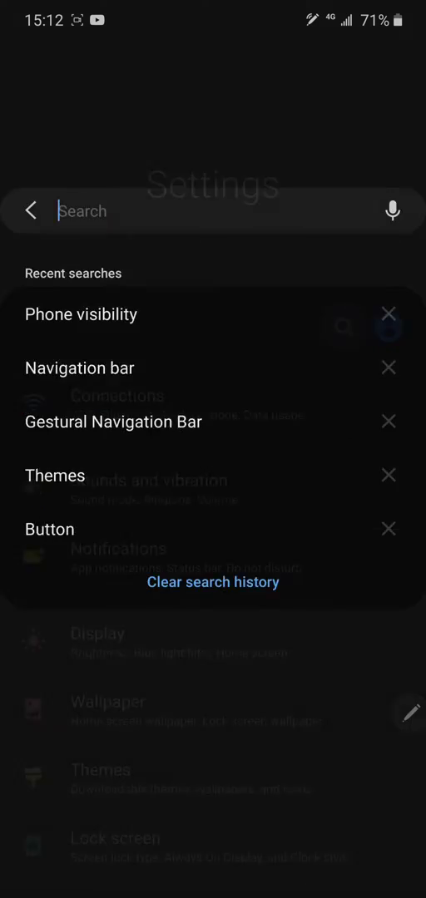
{"action": "type", "text": "cast"}
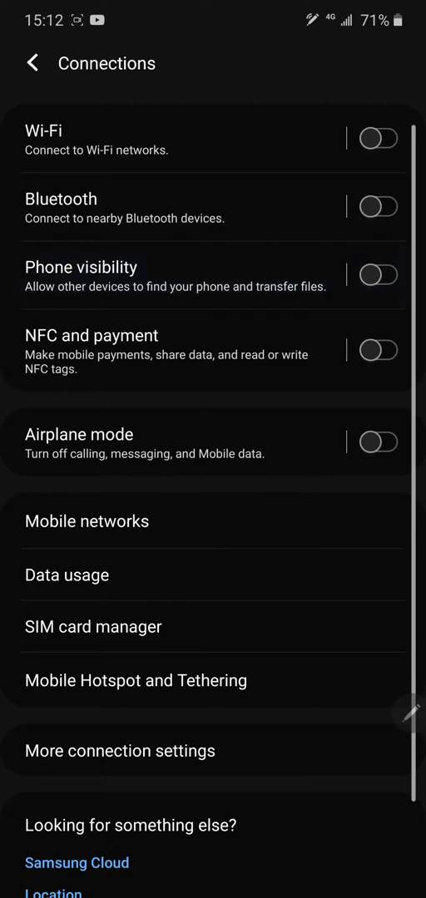
{"action": "left_click", "coordinate": [91, 335]}
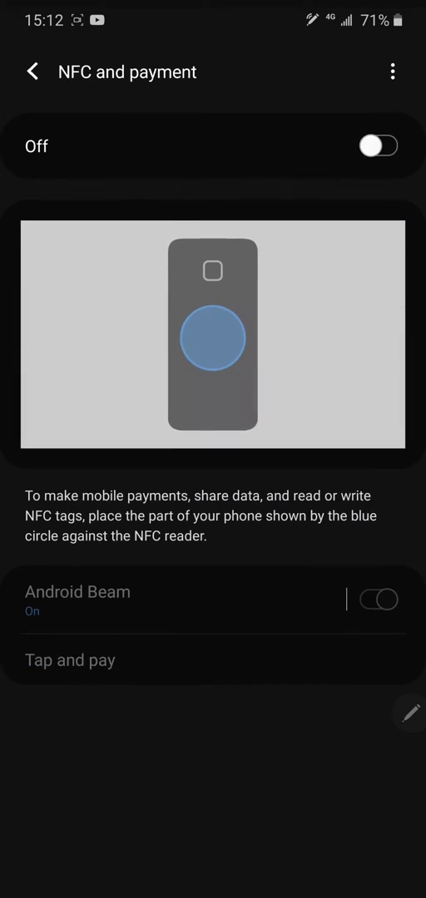
{"action": "left_click", "coordinate": [33, 71]}
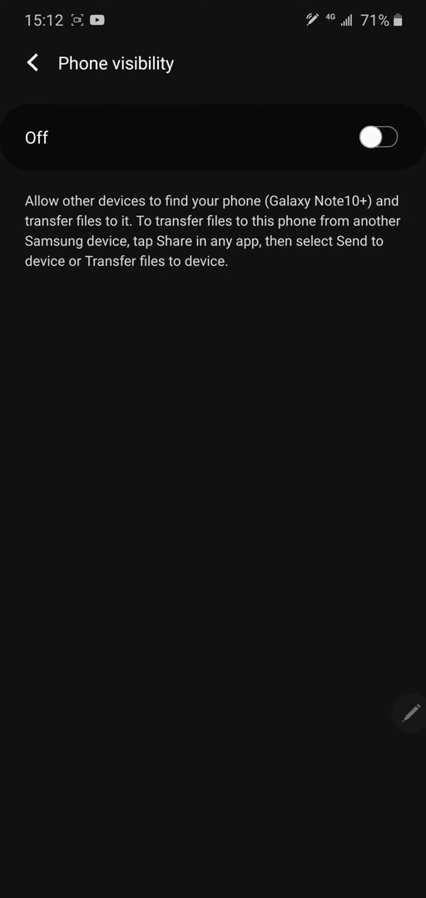
{"action": "left_click", "coordinate": [374, 137]}
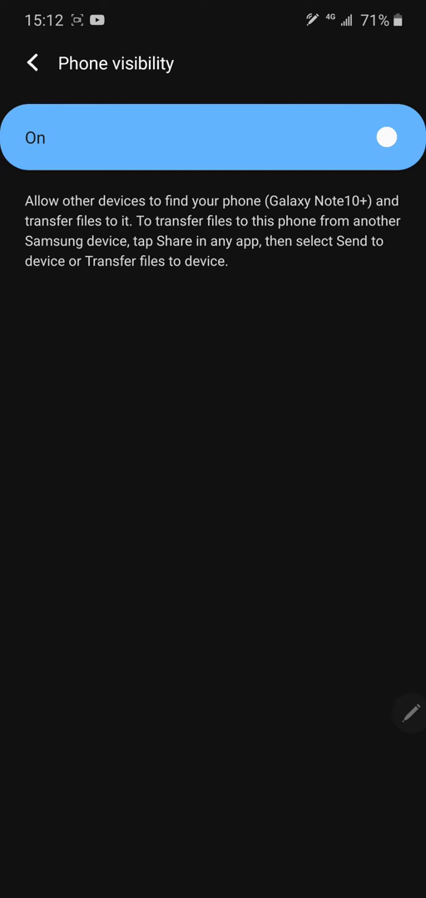
{"action": "left_click", "coordinate": [33, 64]}
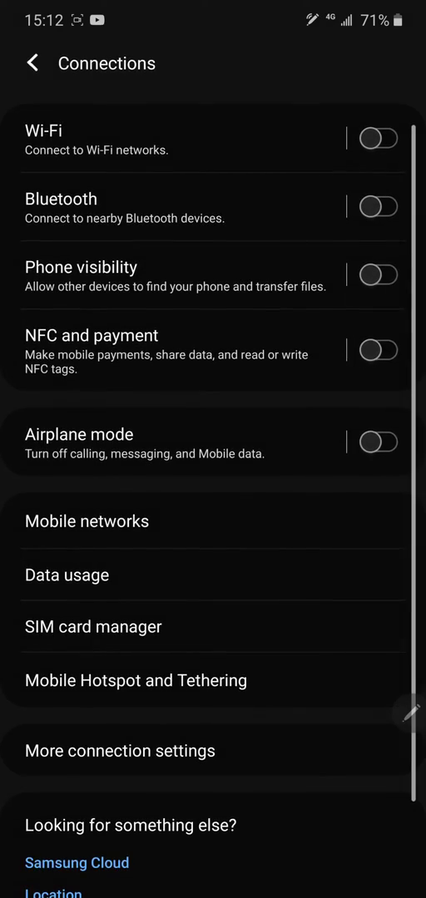
Pull down the quick settings panel to its second page showing the Smart View tile.
{"action": "scroll", "scroll_direction": "down", "scroll_amount": 3}
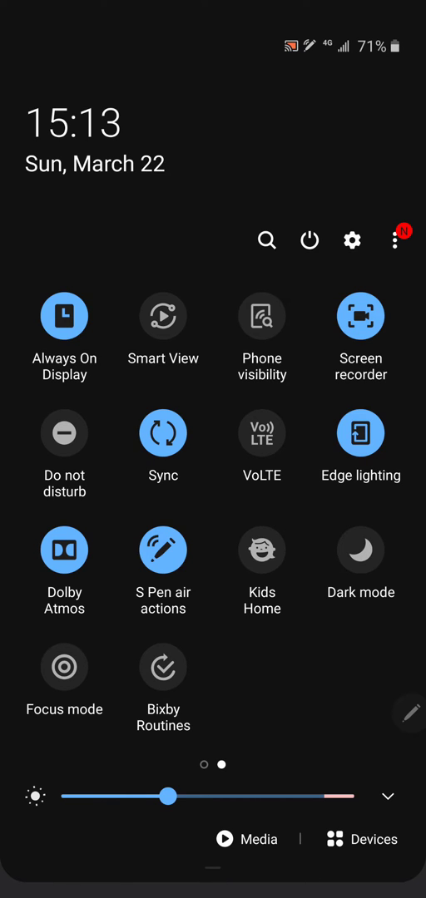
Close the quick panel and bring down the notification shade with the recorder and YouTube notices.
{"action": "left_click", "coordinate": [163, 316]}
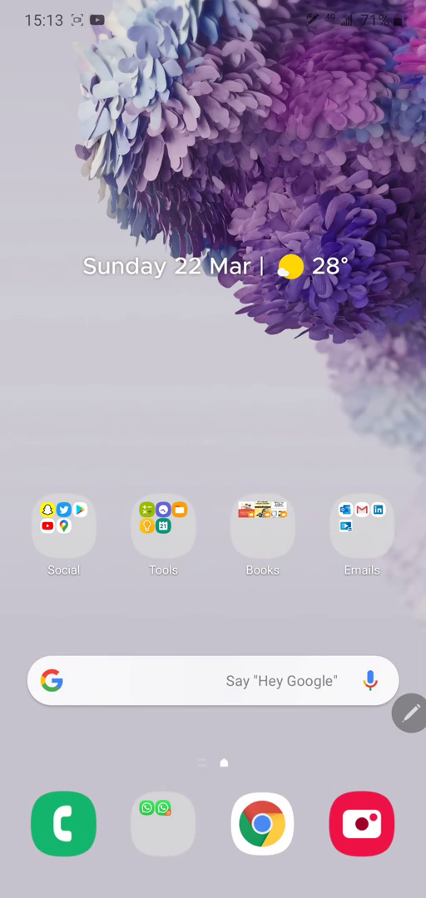
{"action": "left_click", "coordinate": [213, 680]}
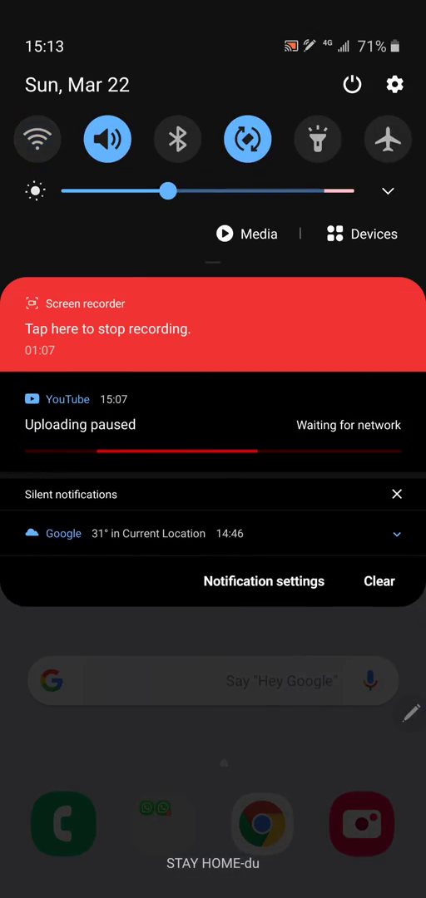
Expand quick settings, then dismiss the panels to return to the home screen.
{"action": "scroll", "scroll_direction": "down", "scroll_amount": 3}
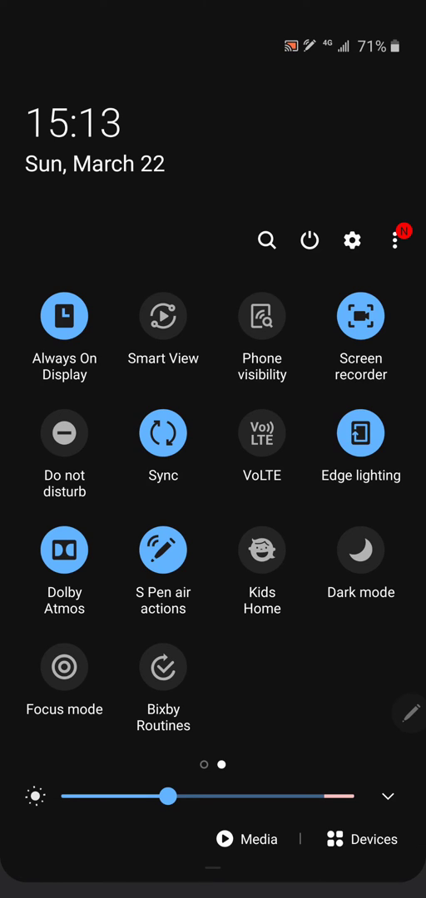
{"action": "left_click", "coordinate": [163, 316]}
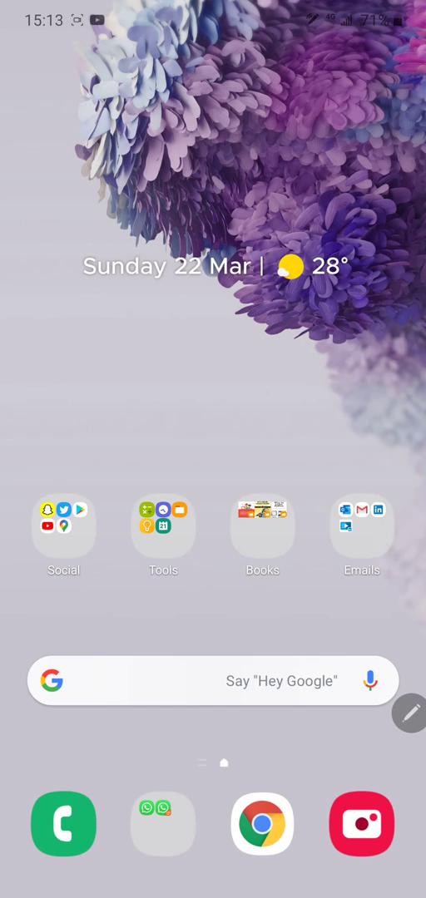
{"action": "left_click", "coordinate": [213, 682]}
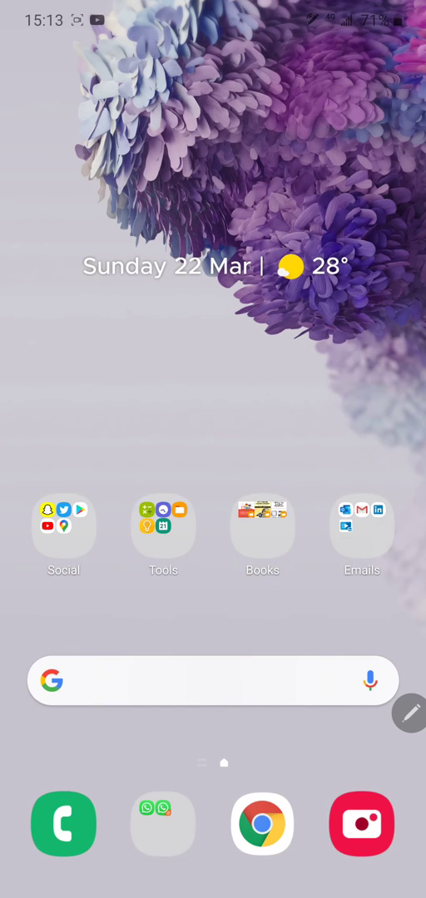